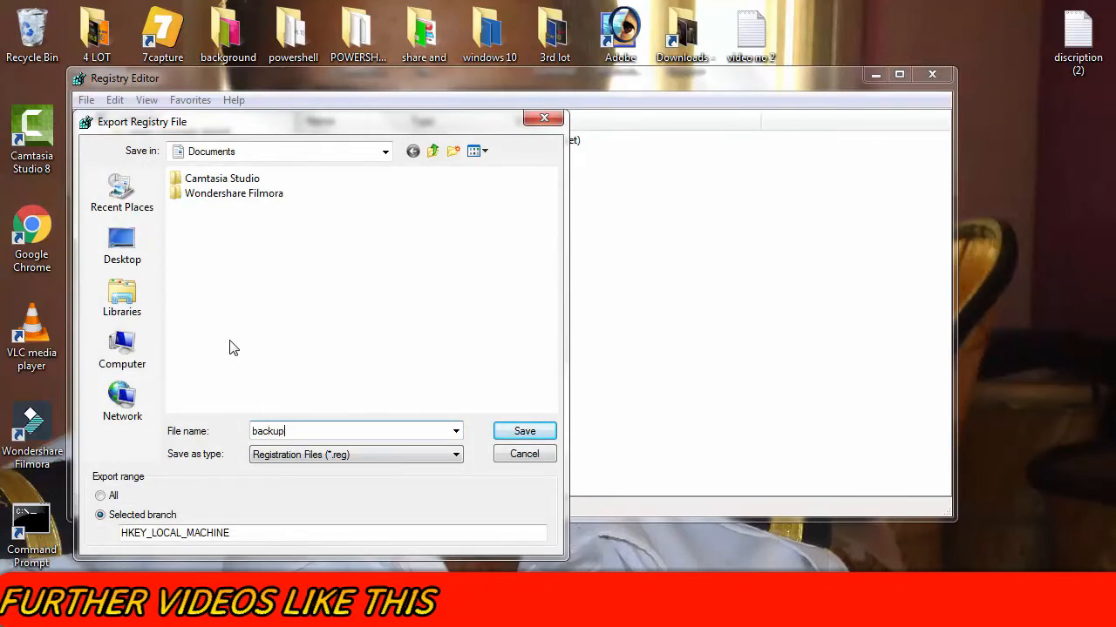
Step: Save the HKEY_LOCAL_MACHINE branch as backup.reg in Documents
{"action": "left_click", "coordinate": [522, 431]}
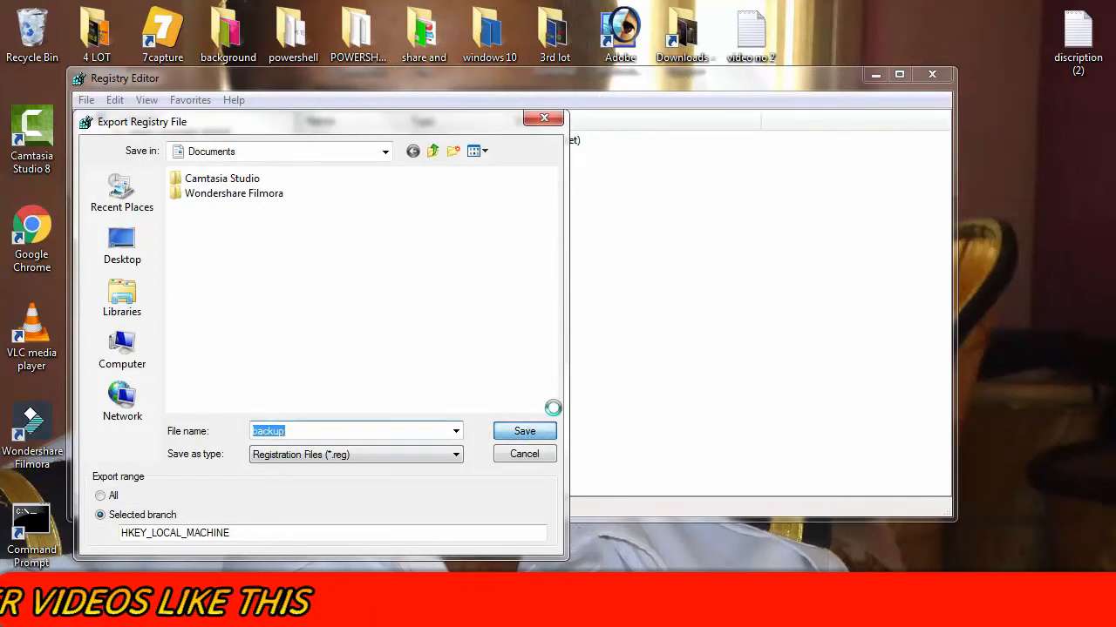